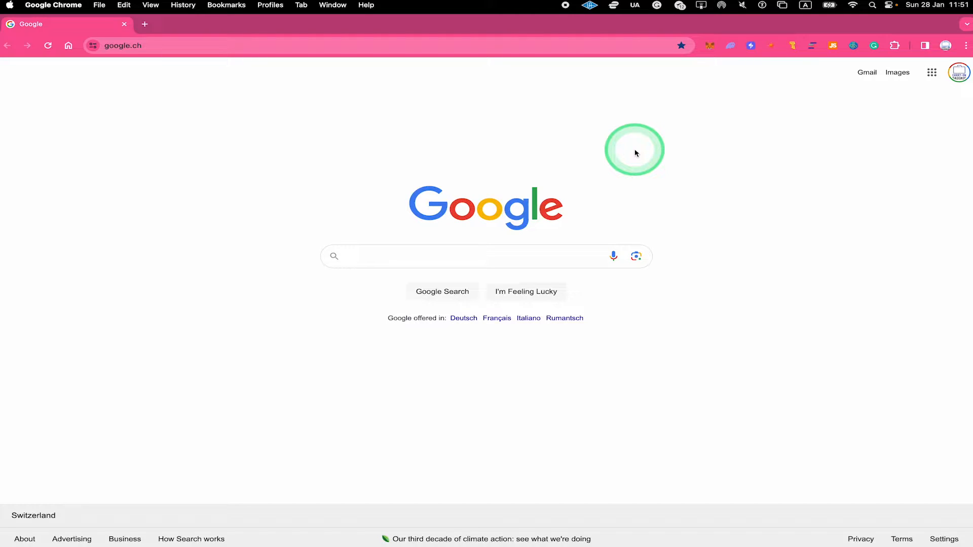
Navigate to youtube.com from the Google start page
{"action": "type", "text": "youtube.com"}
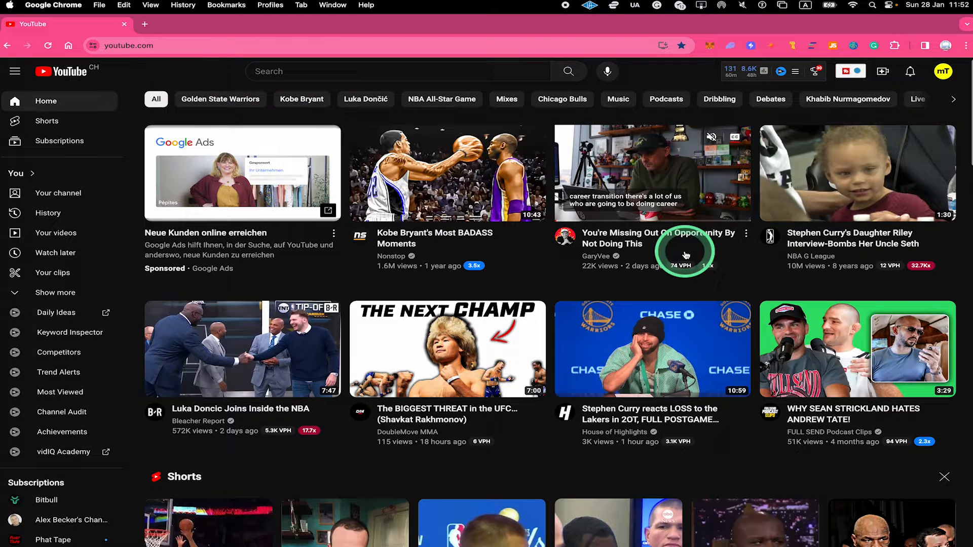
{"action": "mouse_move", "coordinate": [656, 251]}
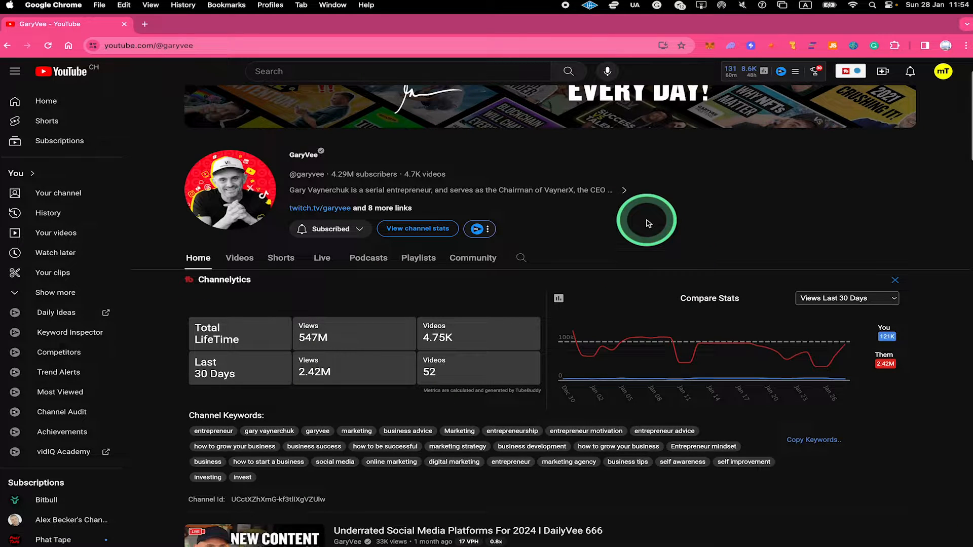
{"action": "mouse_move", "coordinate": [556, 246]}
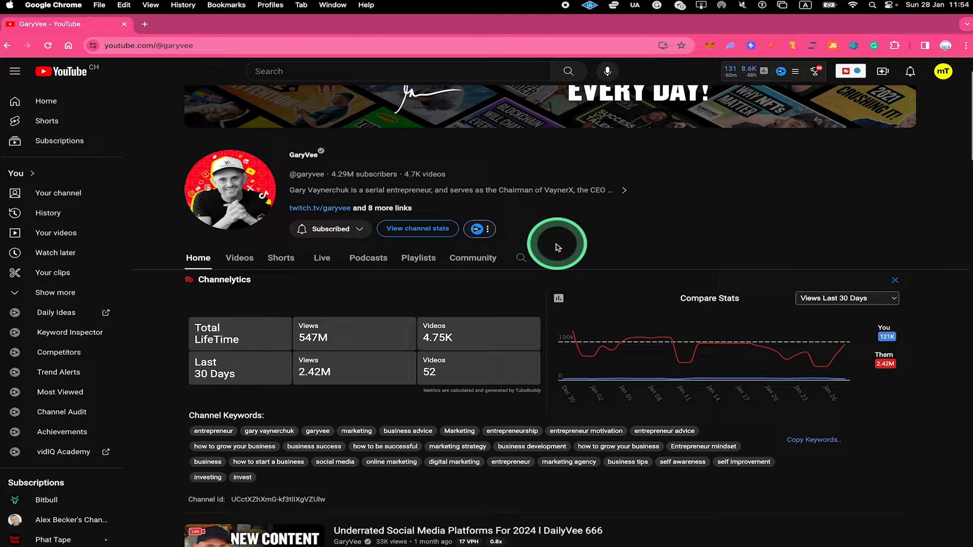
Search GaryVee's channel for 'veefriends' to list matching videos
{"action": "left_click", "coordinate": [521, 257]}
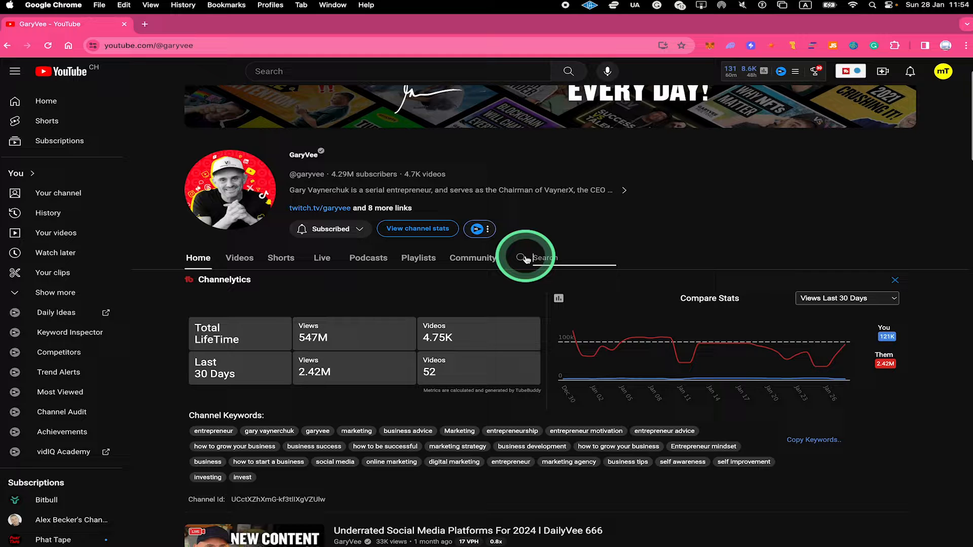
{"action": "type", "text": "veefriends"}
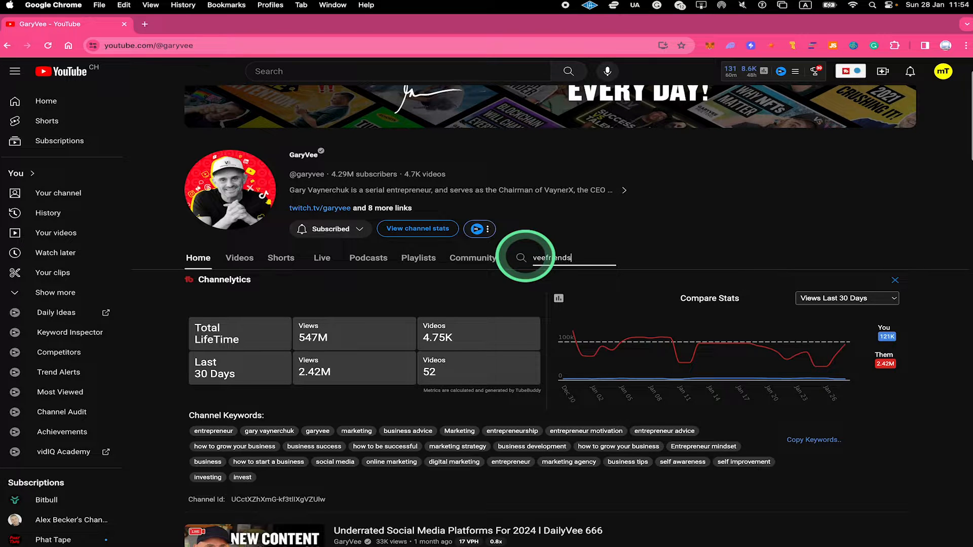
{"action": "key", "text": "Return"}
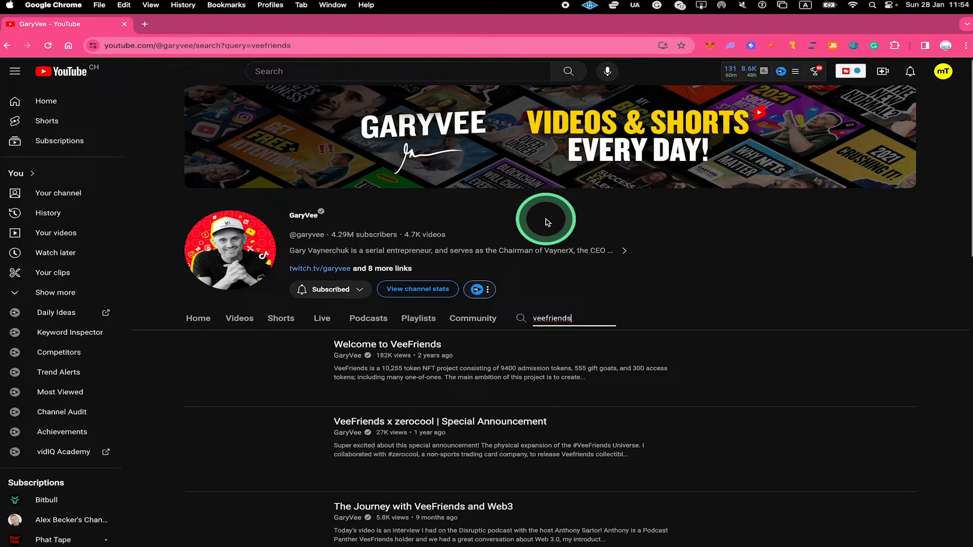
{"action": "scroll", "scroll_direction": "down", "scroll_amount": 3}
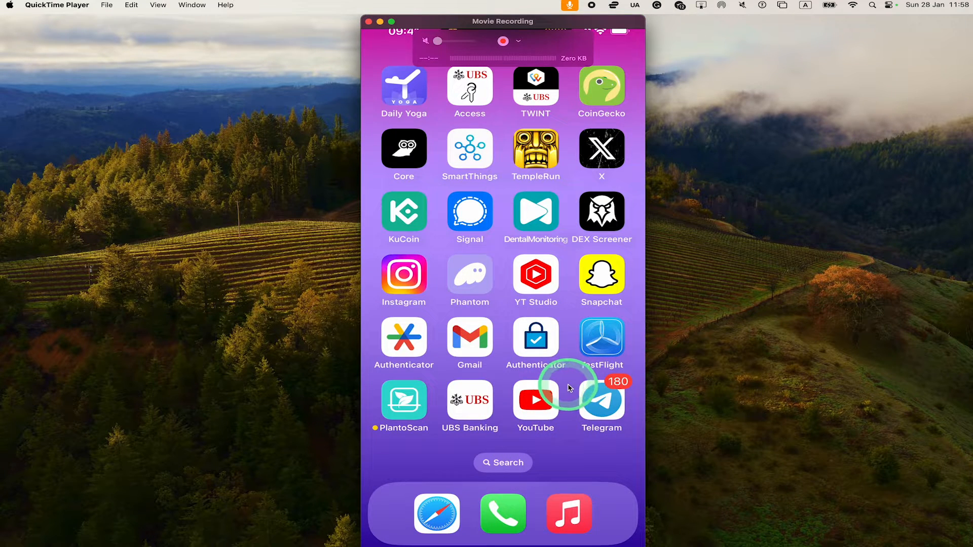
{"action": "mouse_move", "coordinate": [450, 487]}
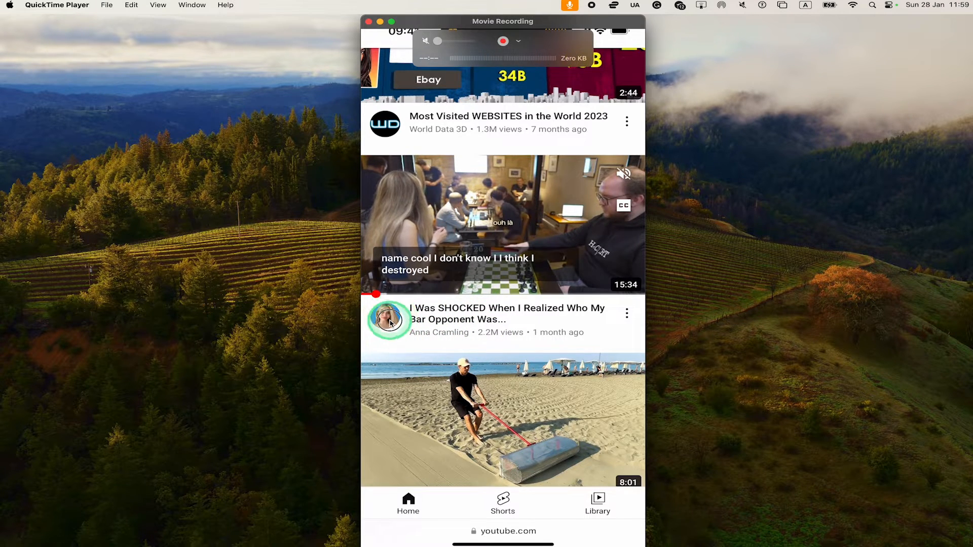
{"action": "left_click", "coordinate": [389, 321]}
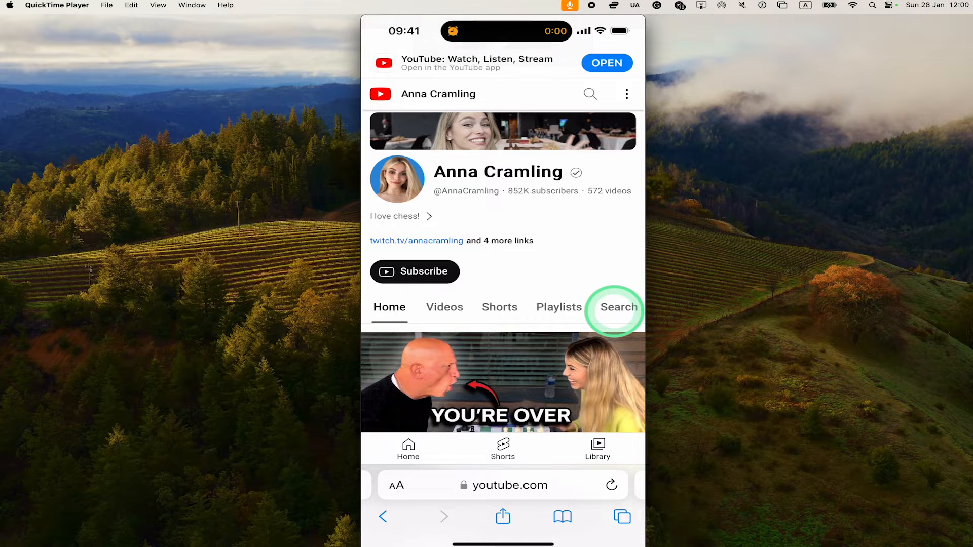
{"action": "left_click", "coordinate": [617, 307]}
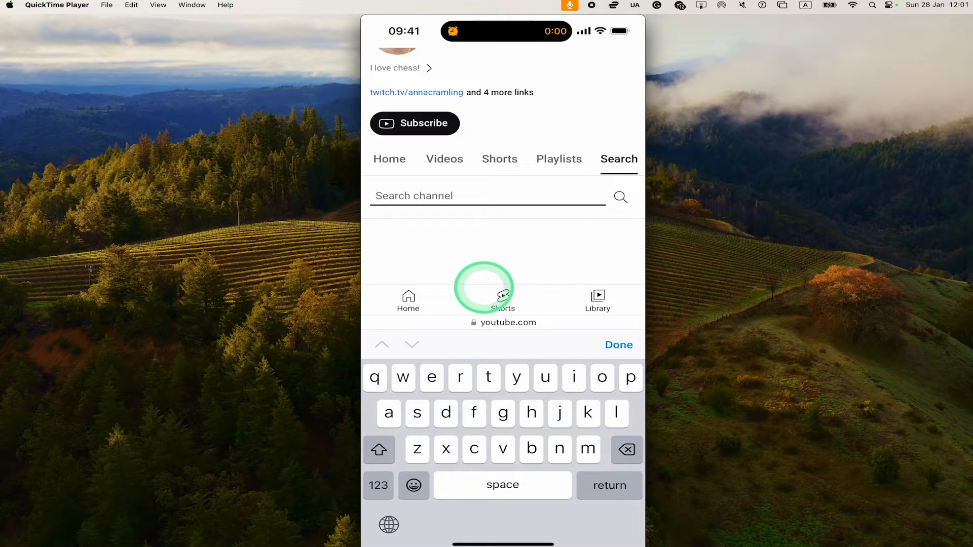
{"action": "type", "text": "hikaru"}
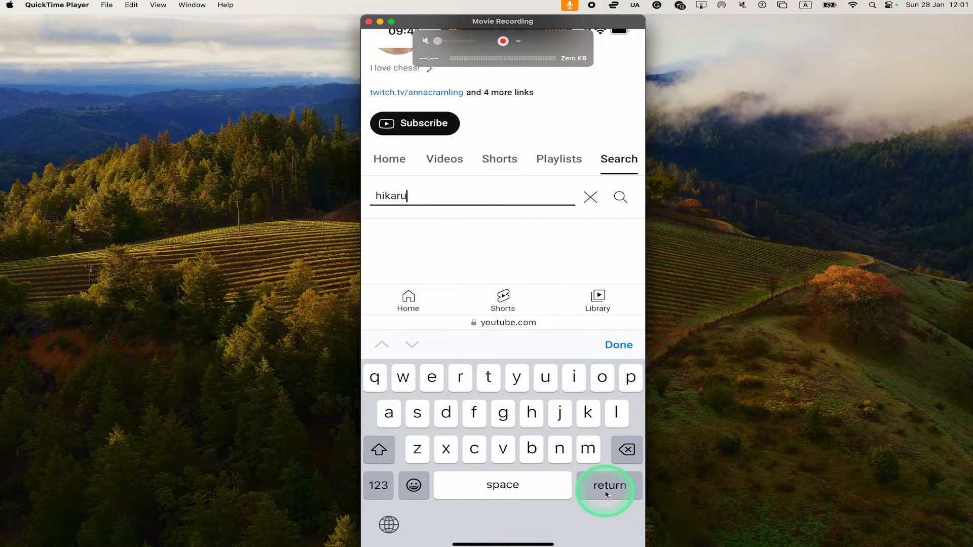